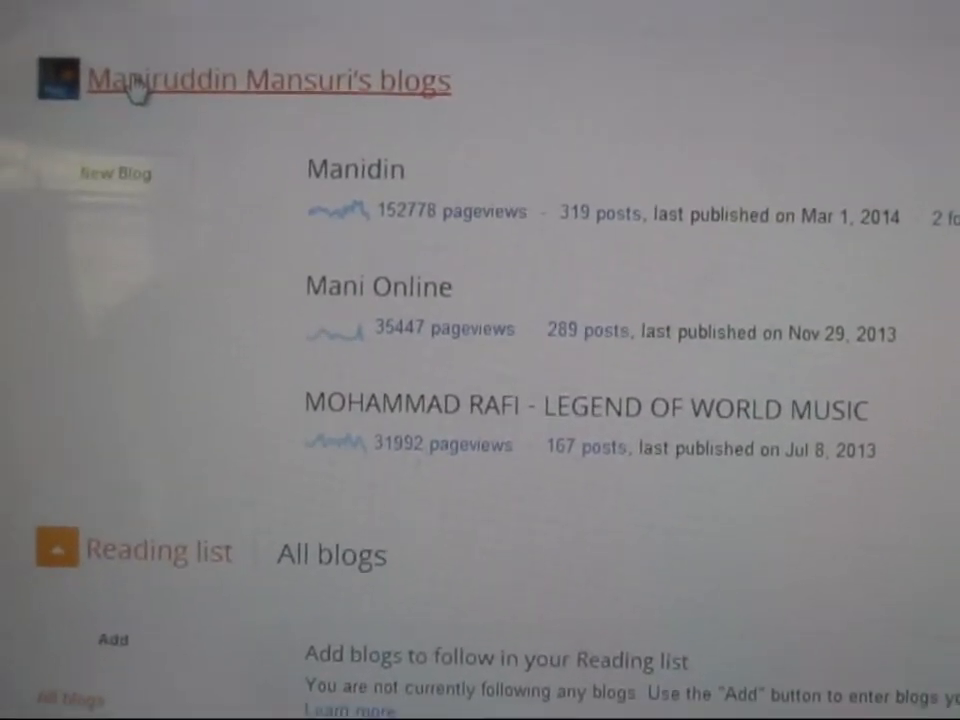
- Go from the Manidin blog dashboard to Template and launch Edit HTML
scroll("up", 3)
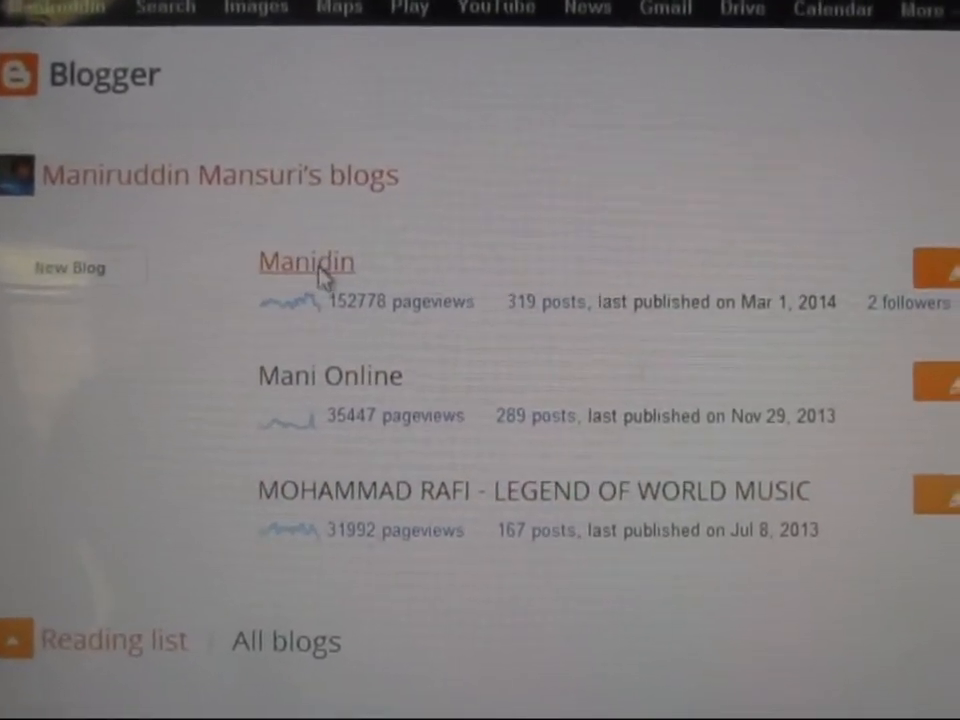
left_click(304, 260)
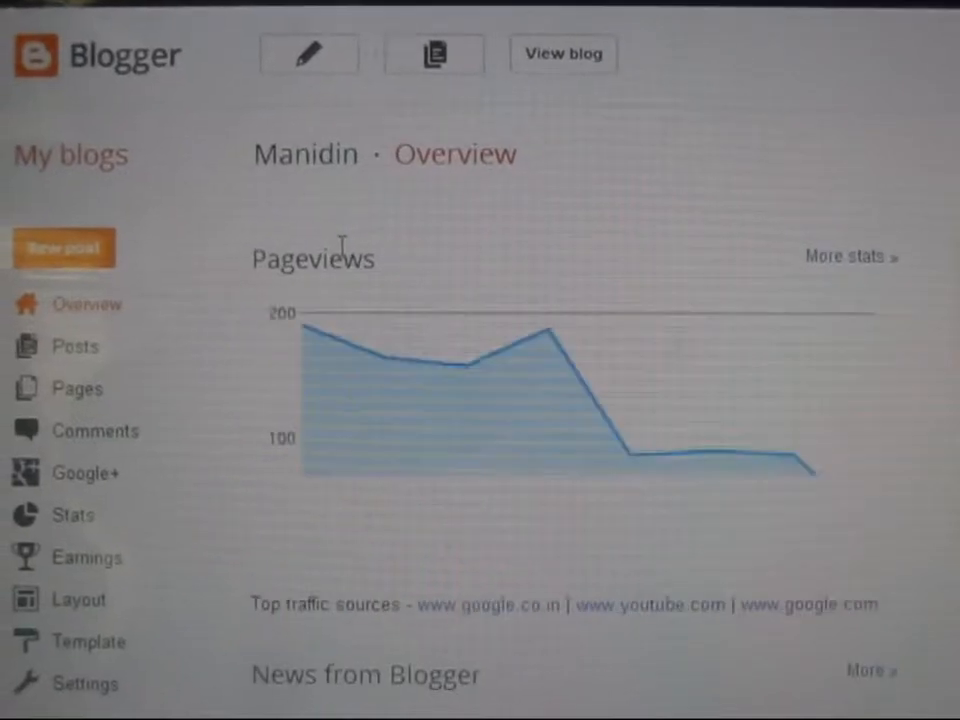
scroll("down", 3)
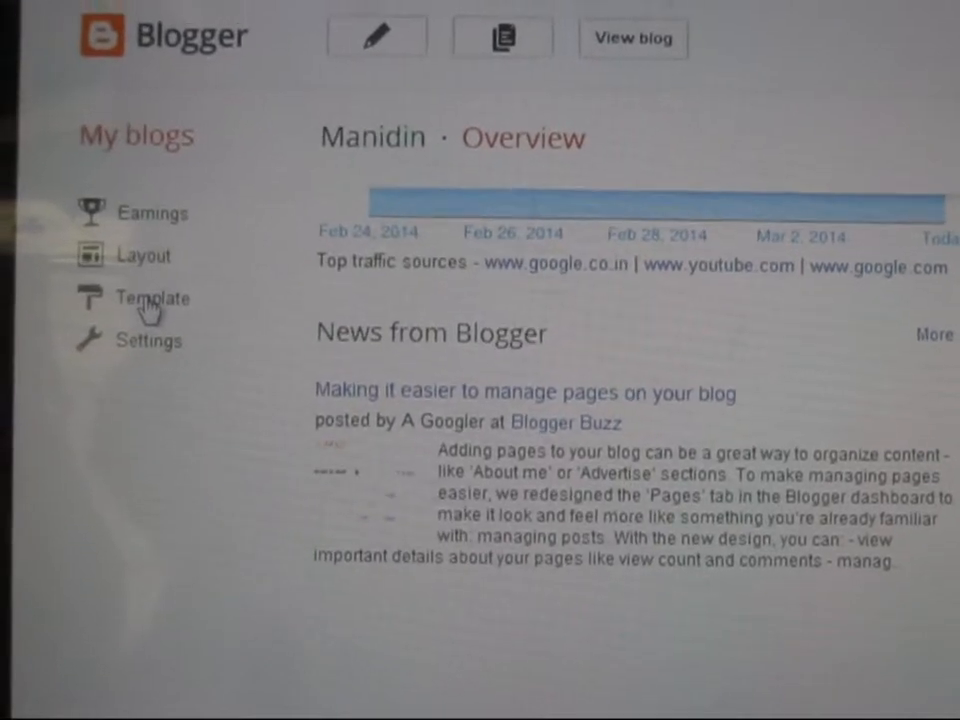
left_click(152, 298)
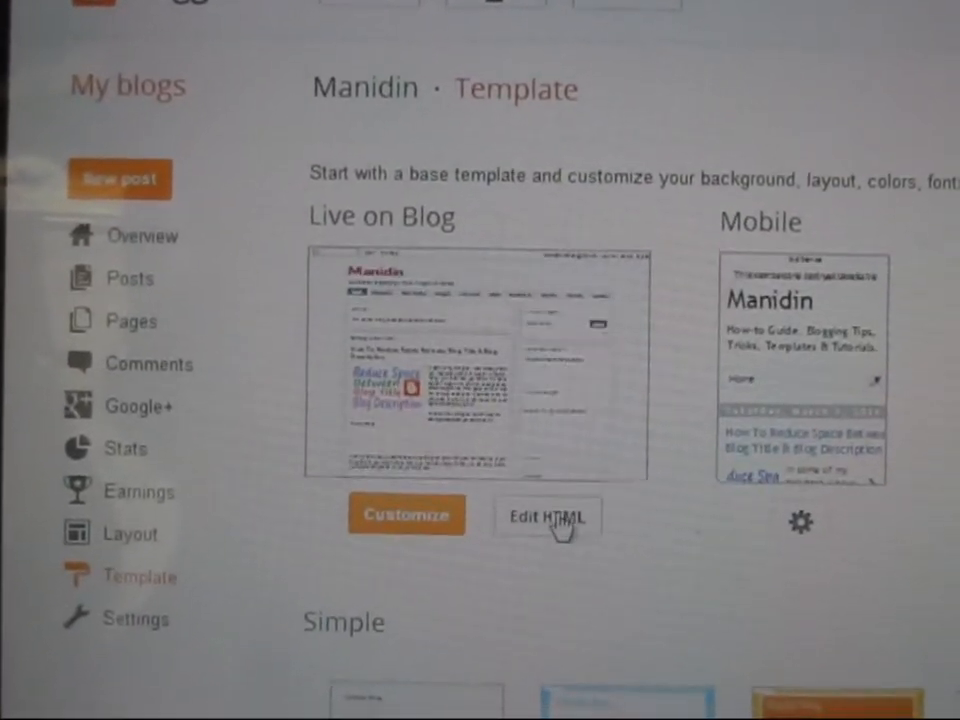
left_click(548, 518)
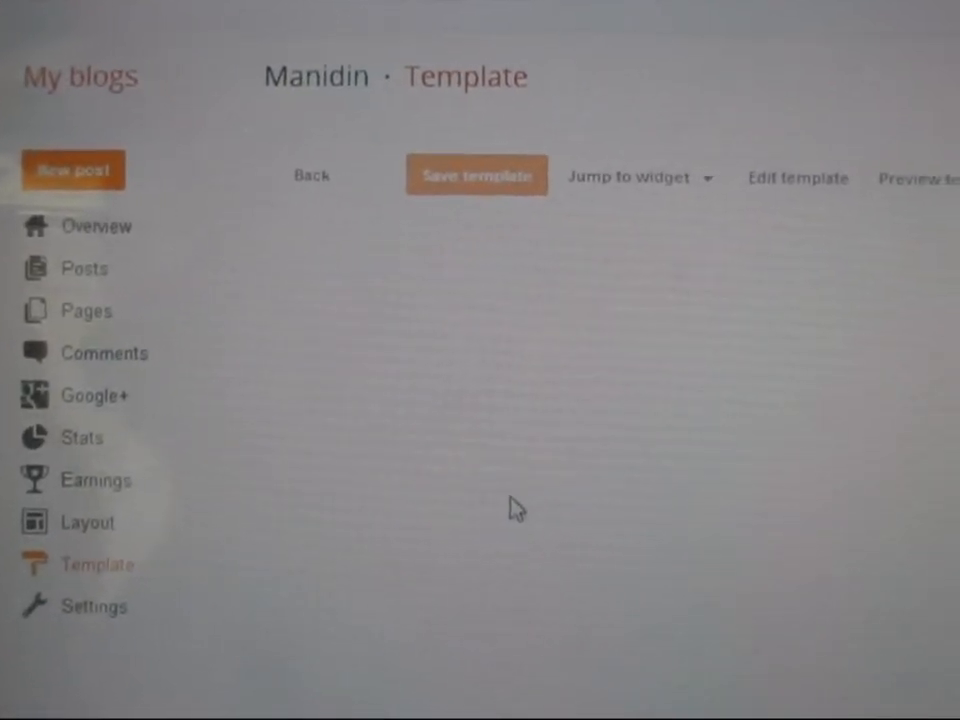
- Focus the template code editor and look over the Manidin HTML
left_click(796, 178)
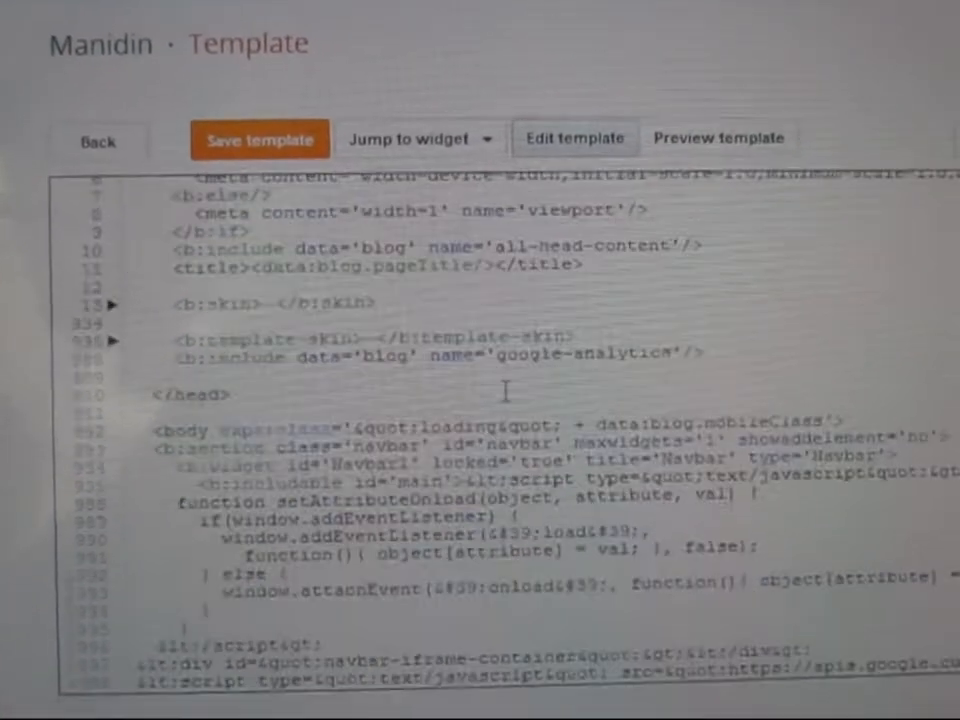
scroll("up", 3)
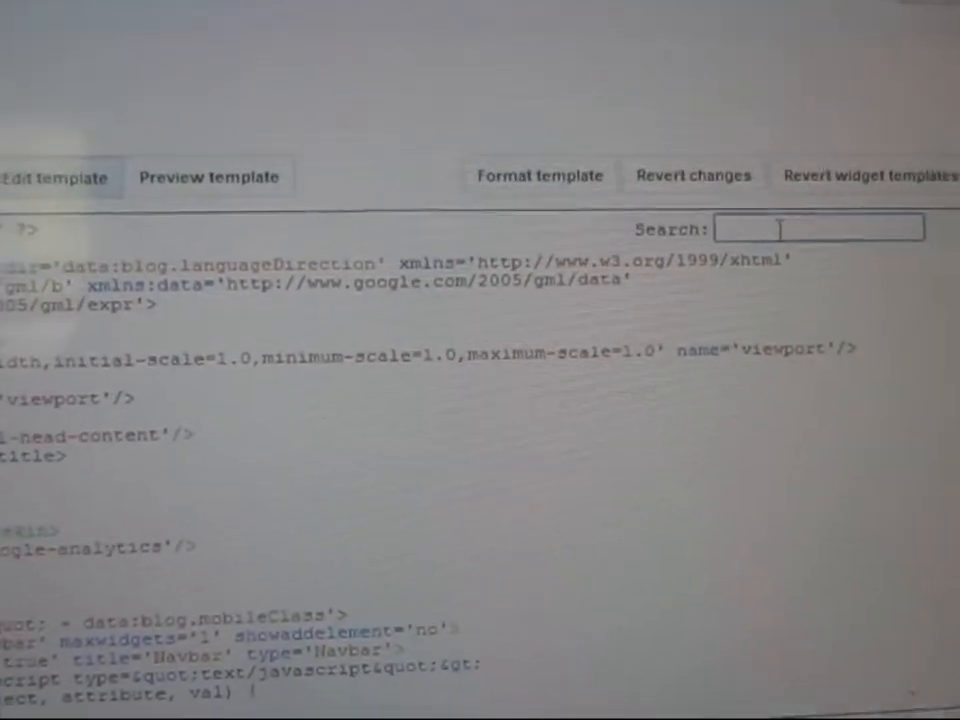
- Search the template code for 'header h' to reach the .Header h1 rule
scroll("up", 3)
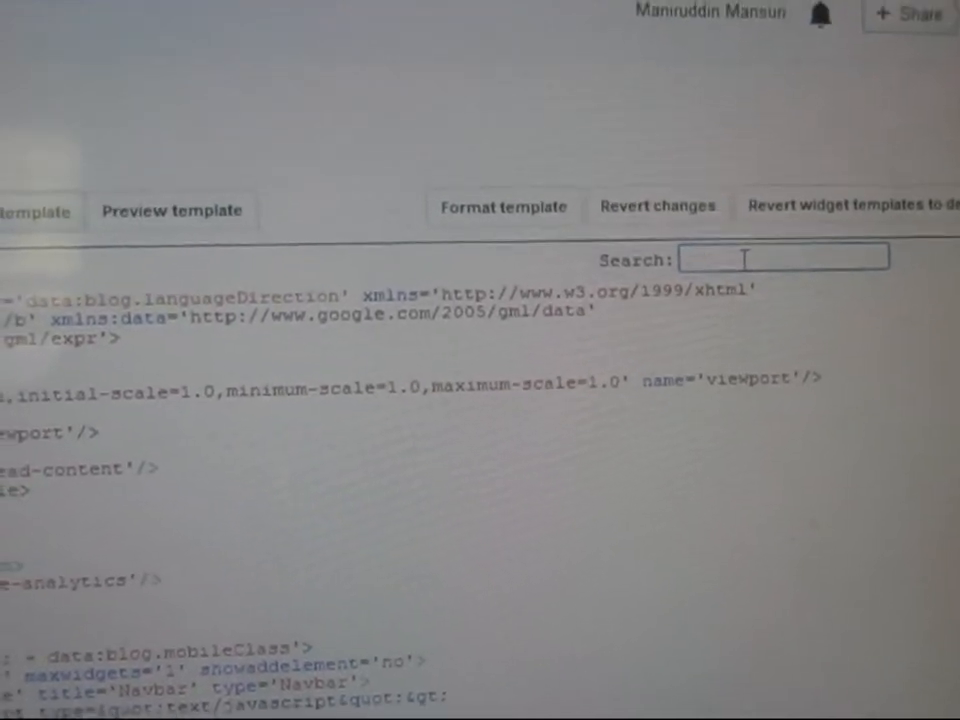
type("head")
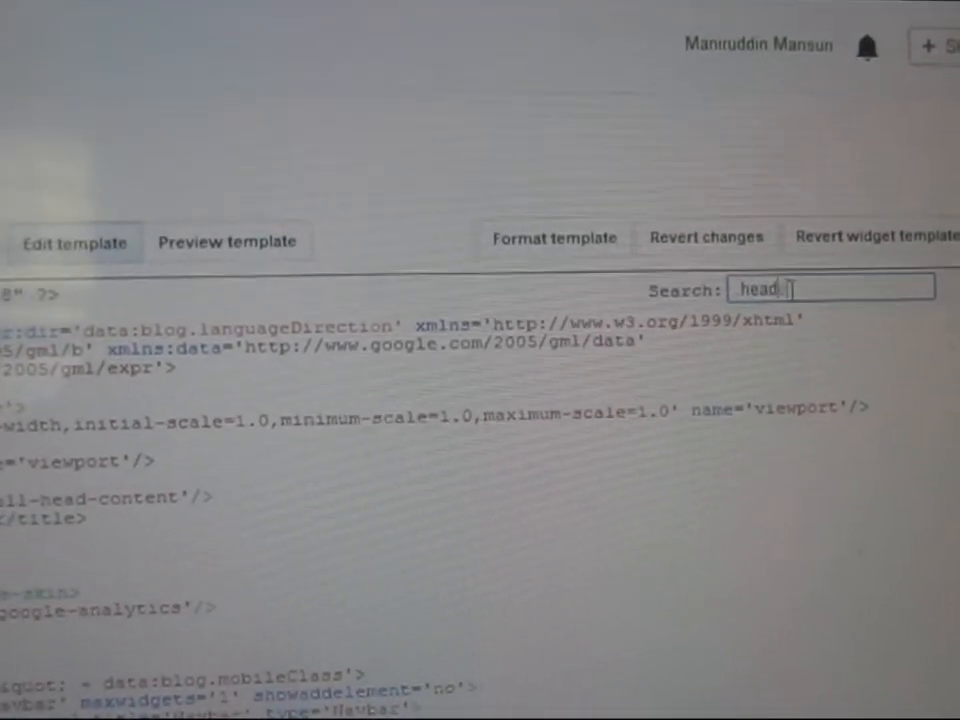
type("er")
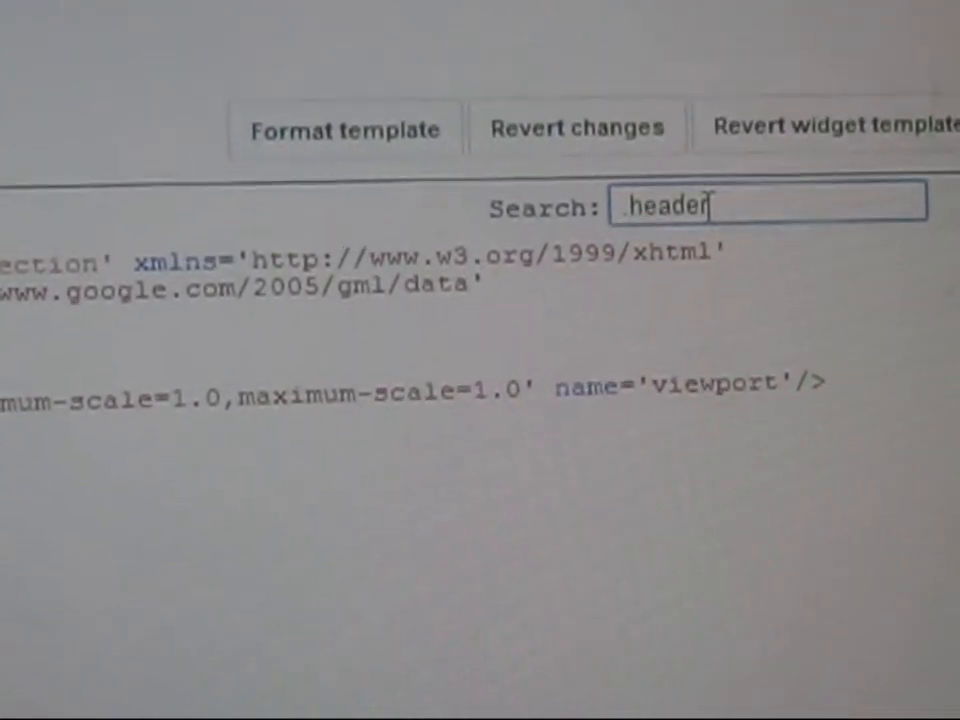
type("h")
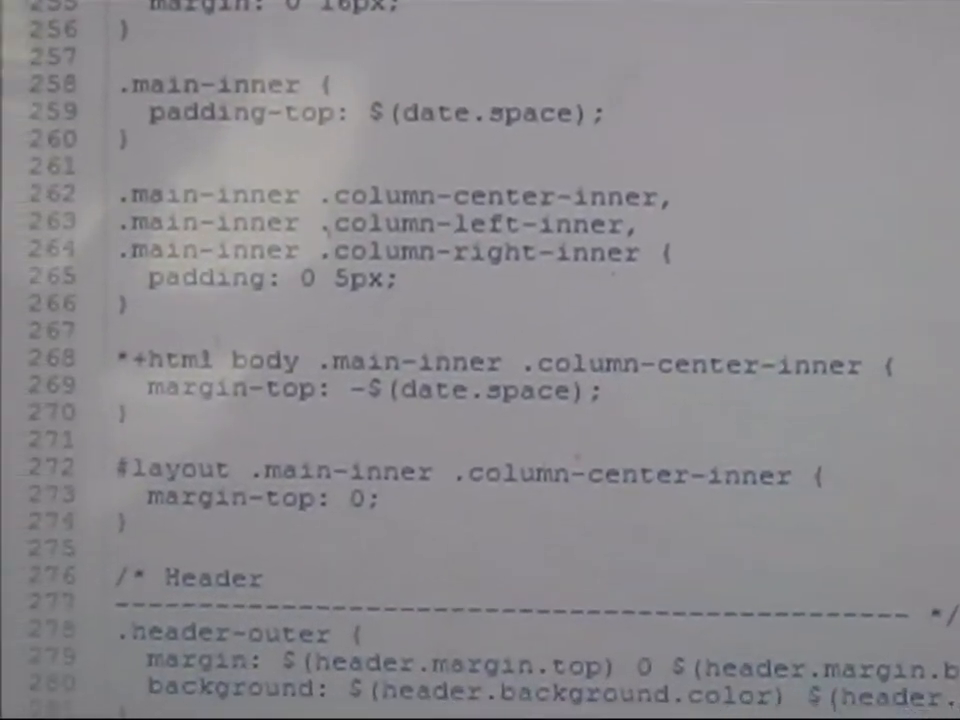
scroll("down", 3)
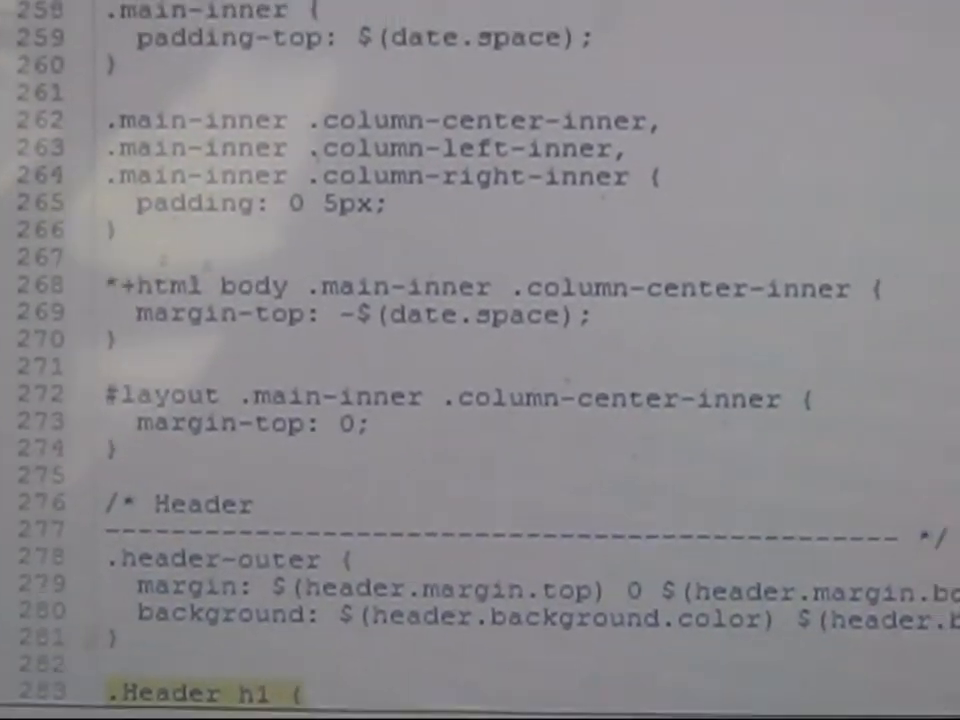
scroll("down", 3)
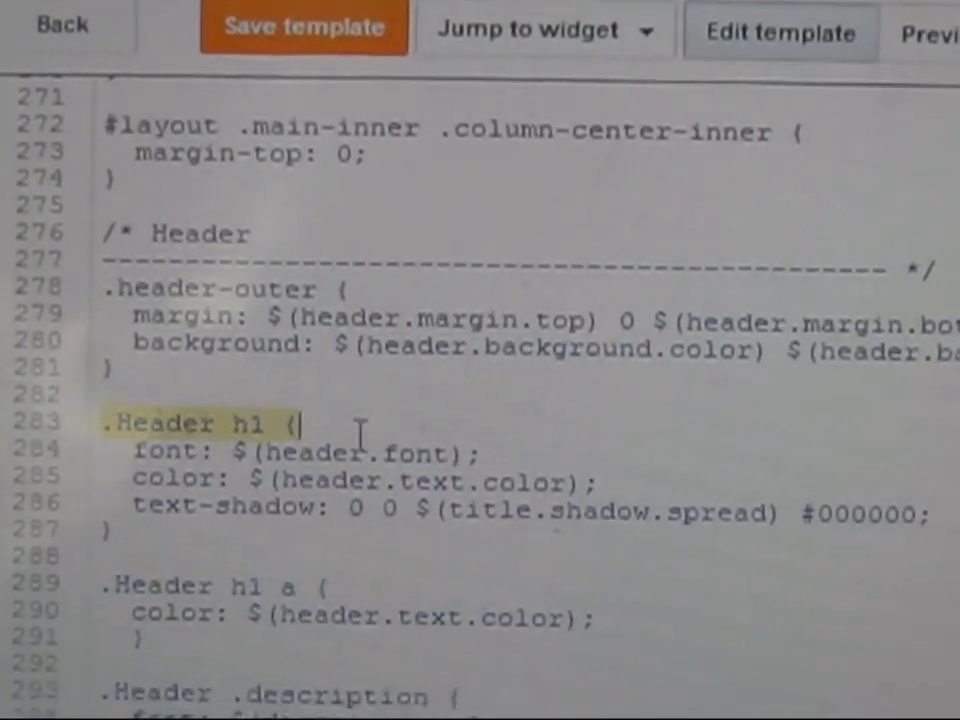
- Add a new line 'margin-bottom: -15px' inside the .Header h1 rule
key("enter")
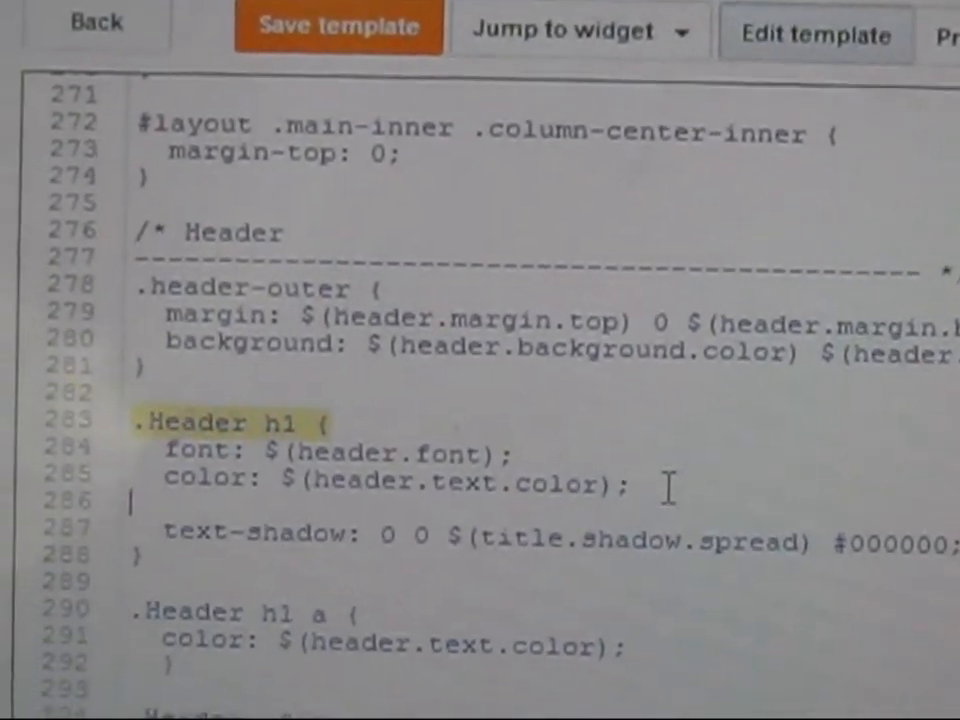
type("margin")
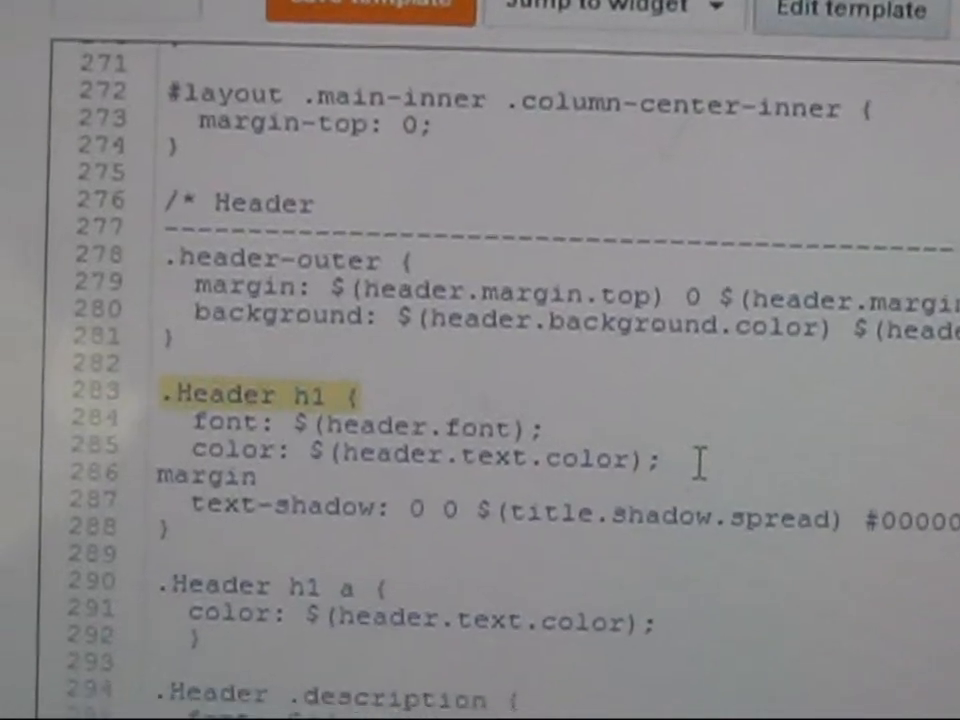
type("-b")
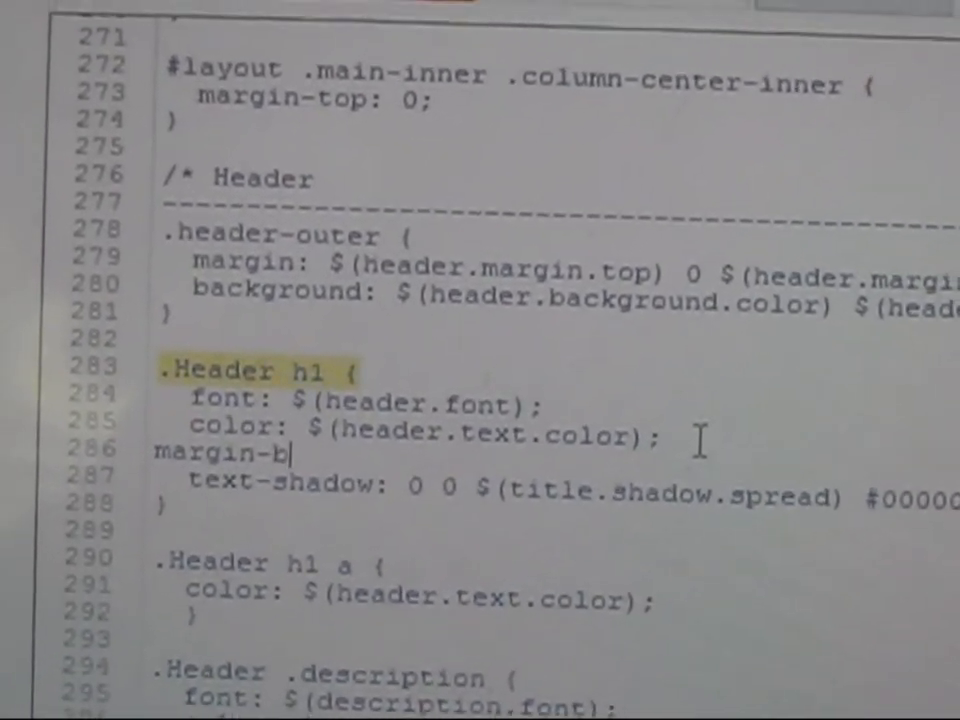
type("ottom")
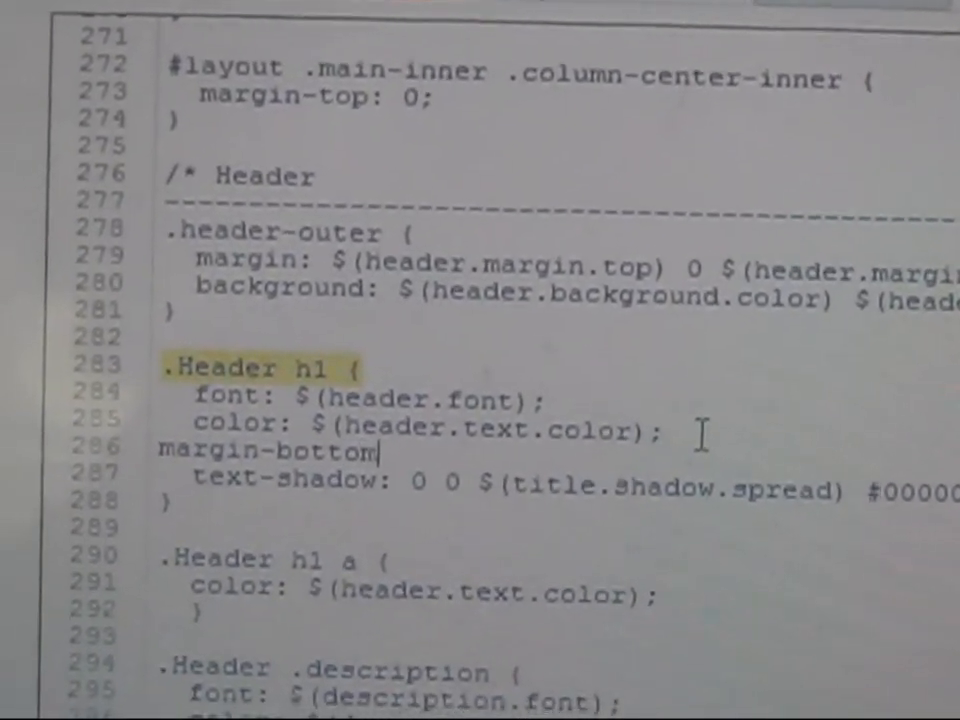
type(":")
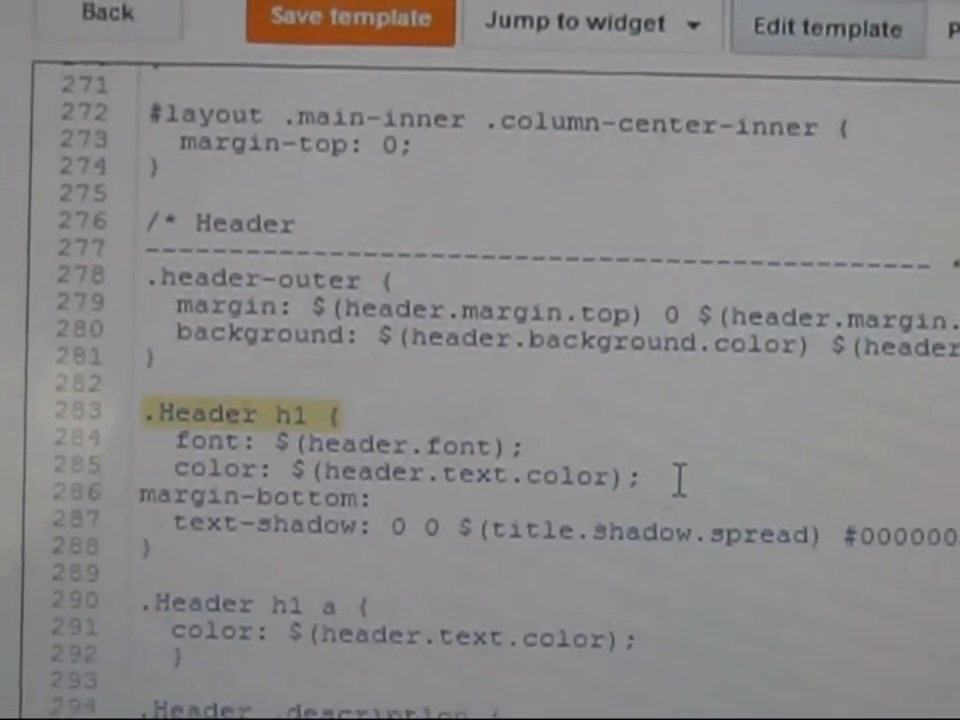
type("-1")
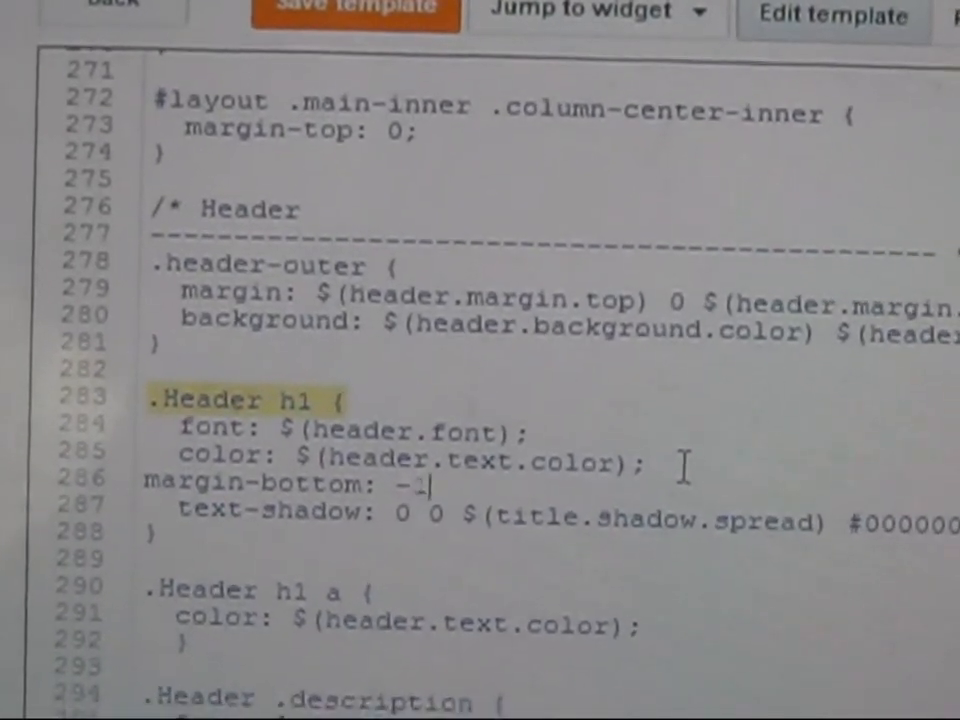
type("5p")
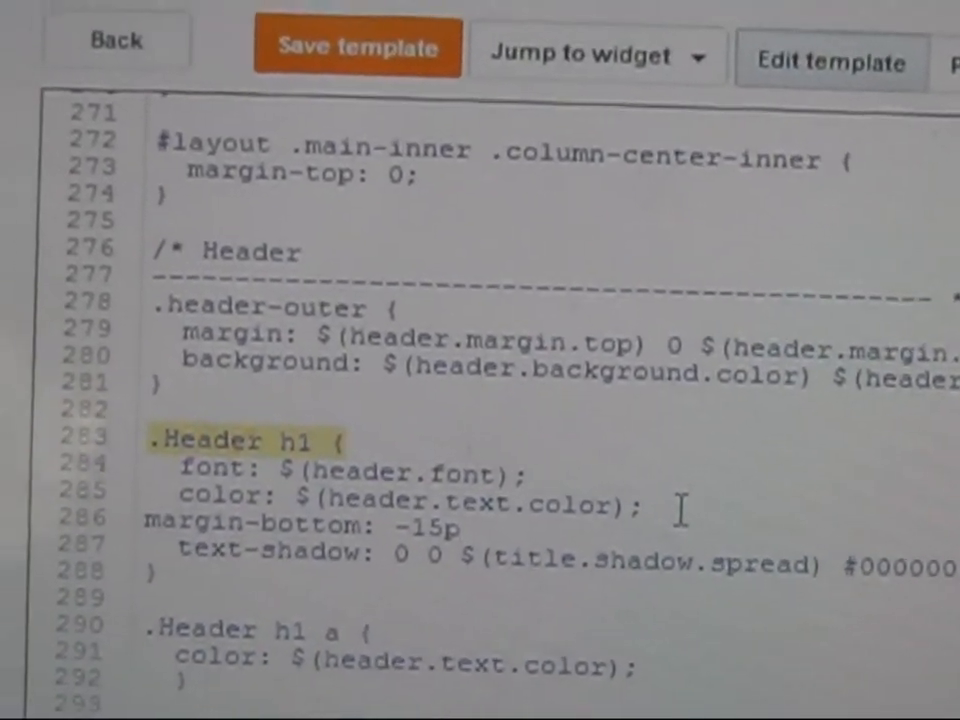
type("x;")
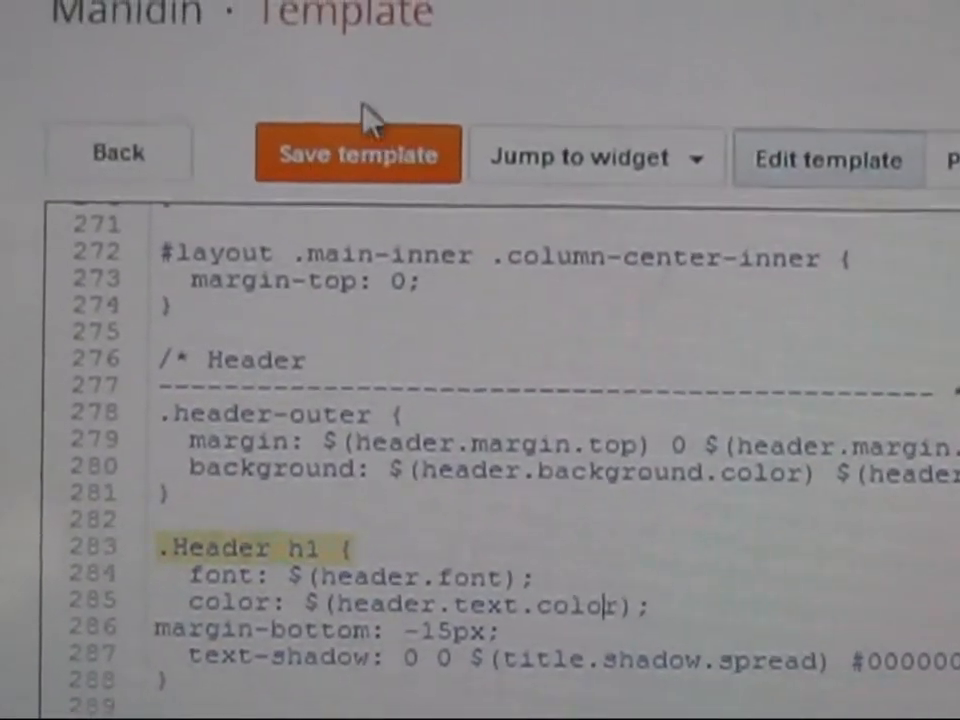
- Save the edited Manidin template with the new .Header h1 margin
left_click(358, 154)
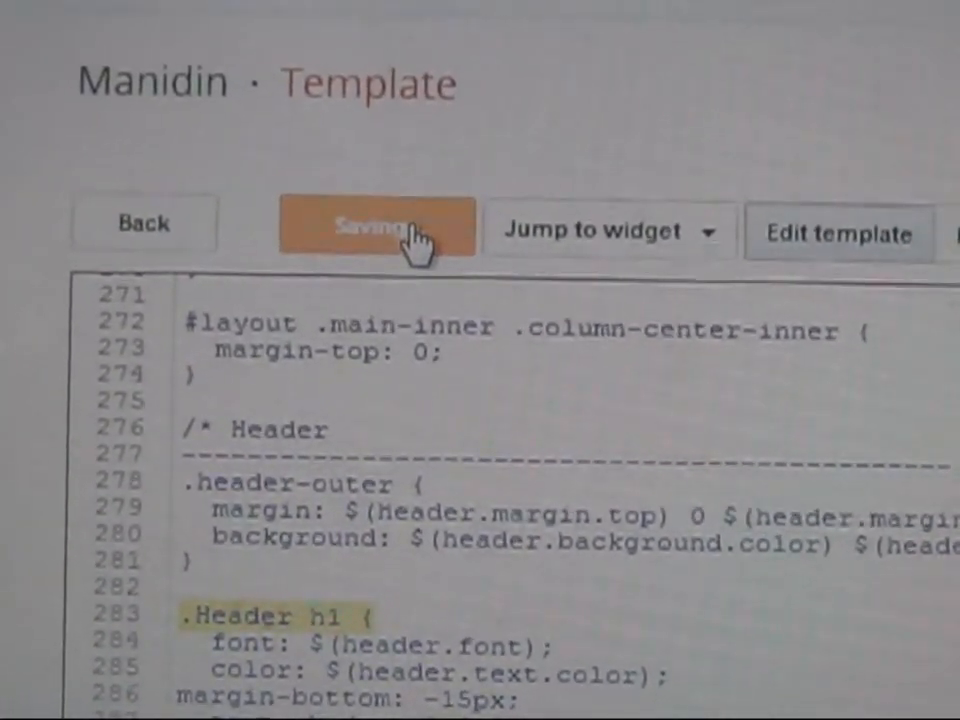
scroll("up", 3)
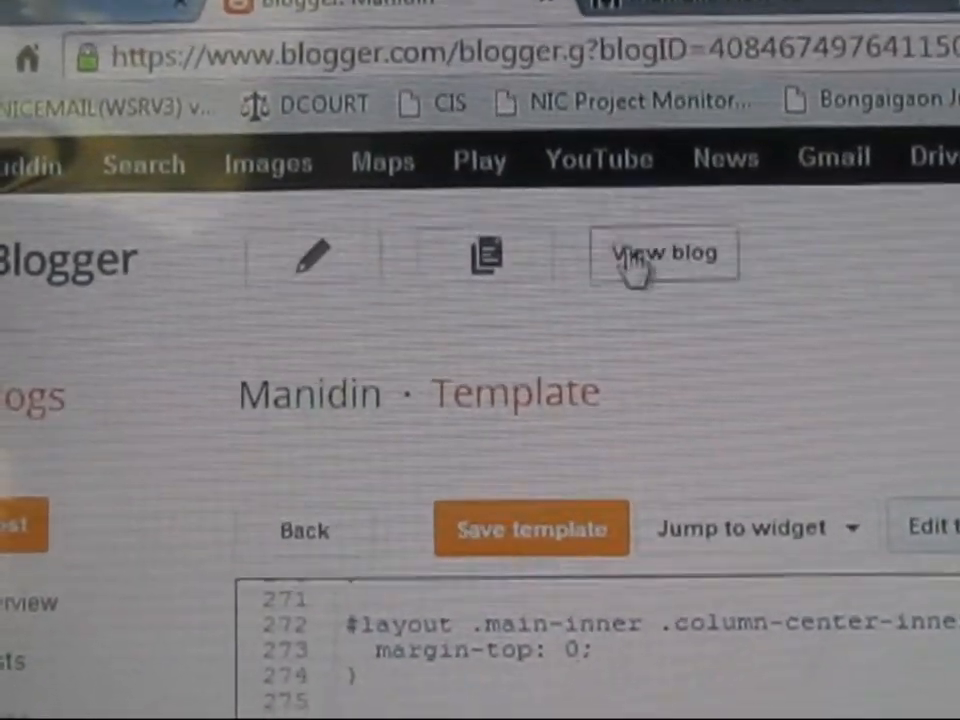
- View the published Manidin blog to check the title-description gap
left_click(664, 252)
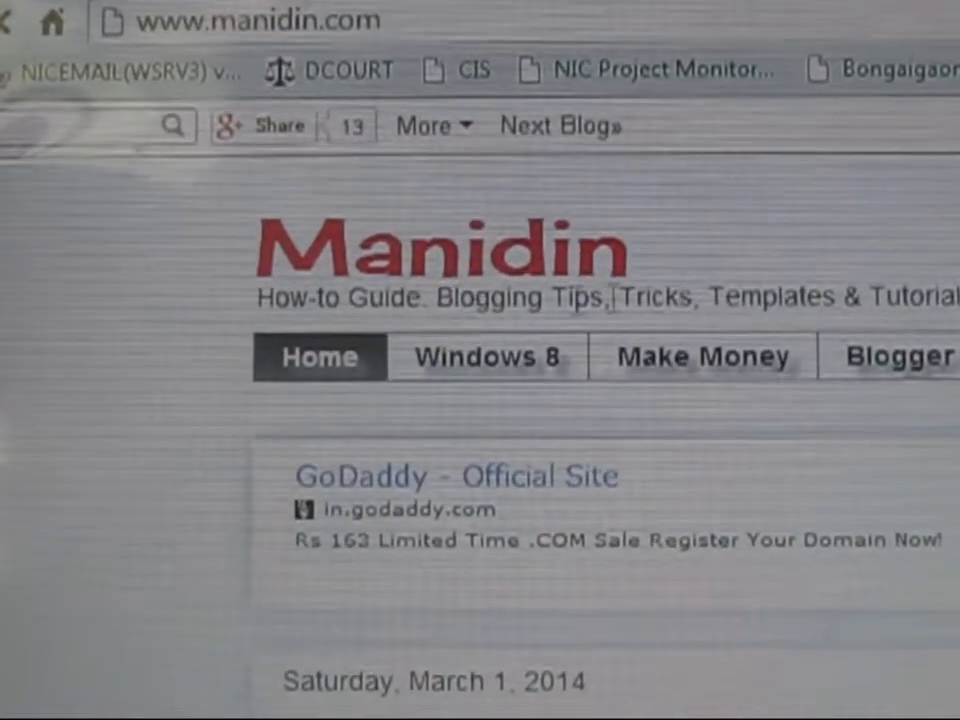
scroll("down", 3)
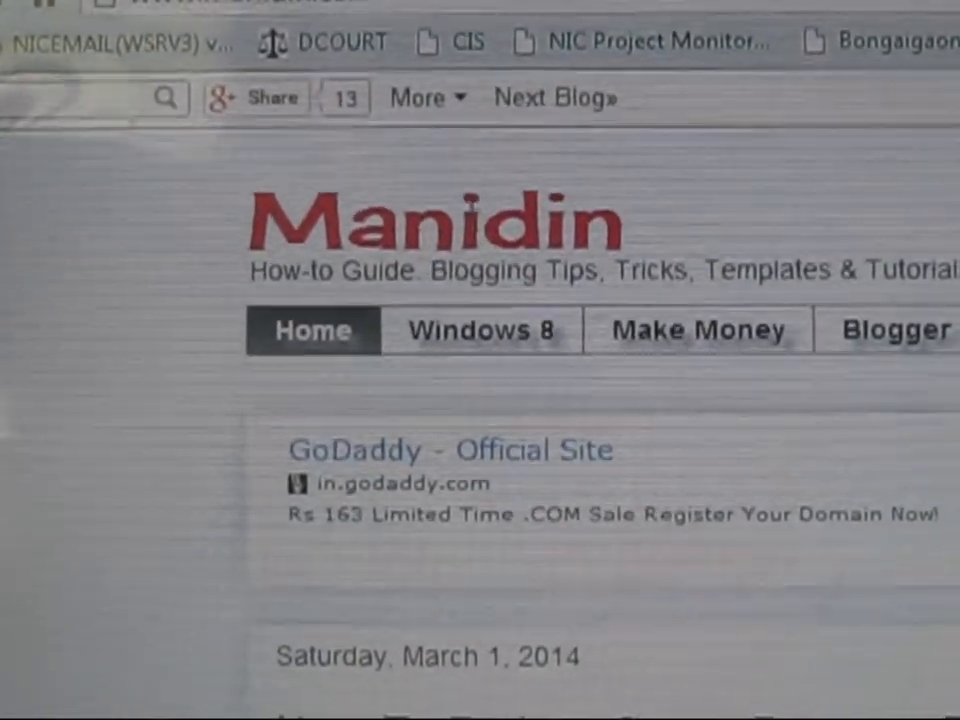